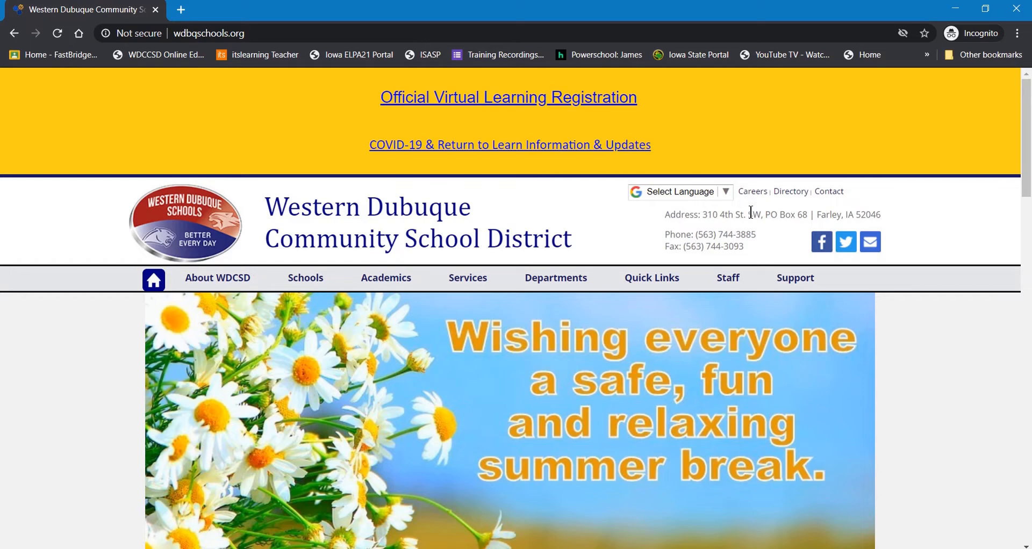
pyautogui.moveTo(612, 233)
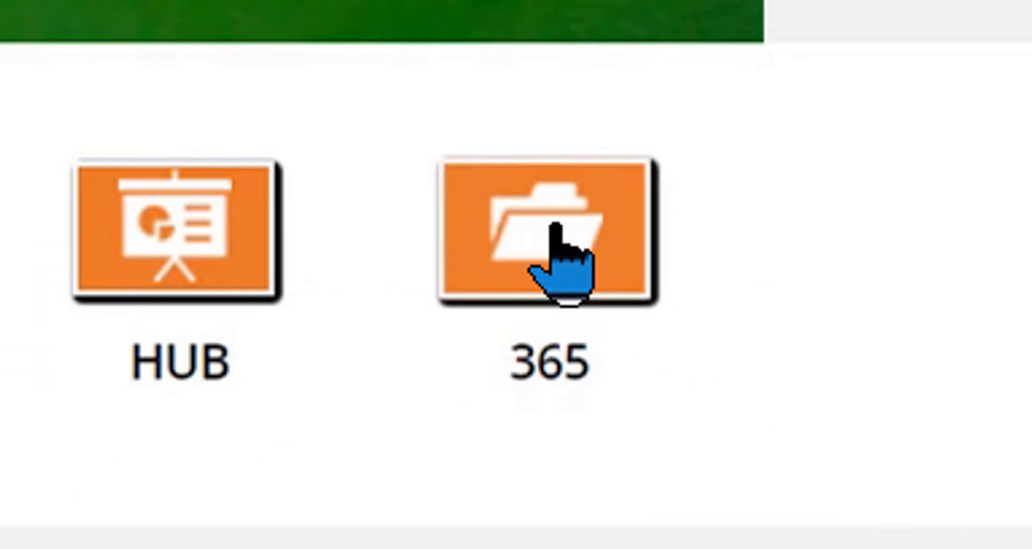
# Step: Launch Microsoft 365 sign-in and submit the wdbqschools.org school email address
pyautogui.doubleClick(547, 230)
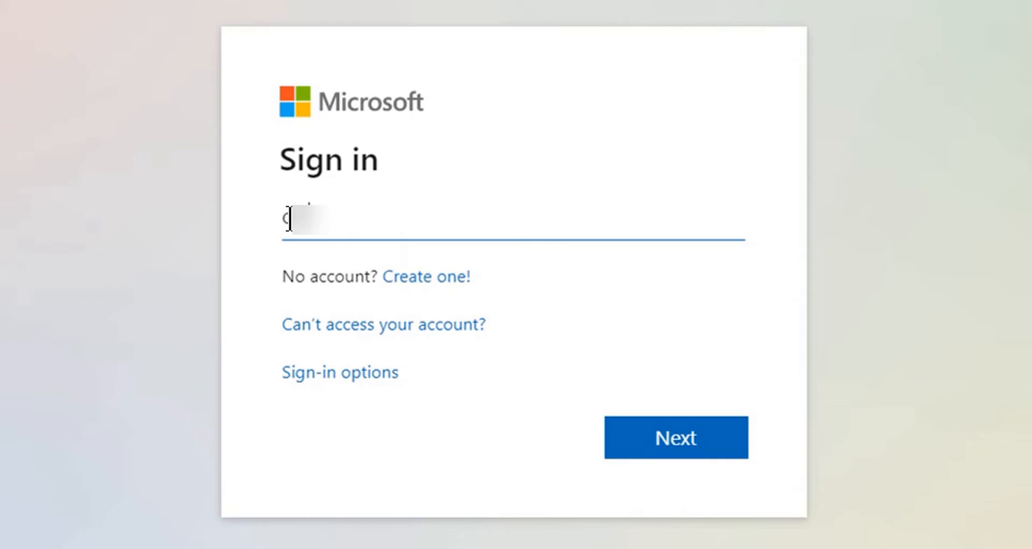
pyautogui.write('@')
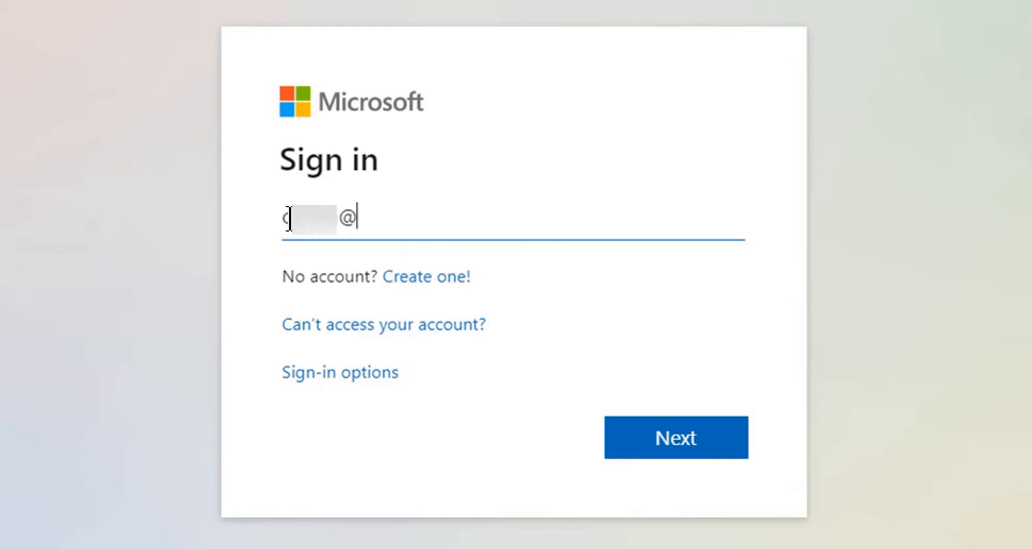
pyautogui.write('wdbqschq')
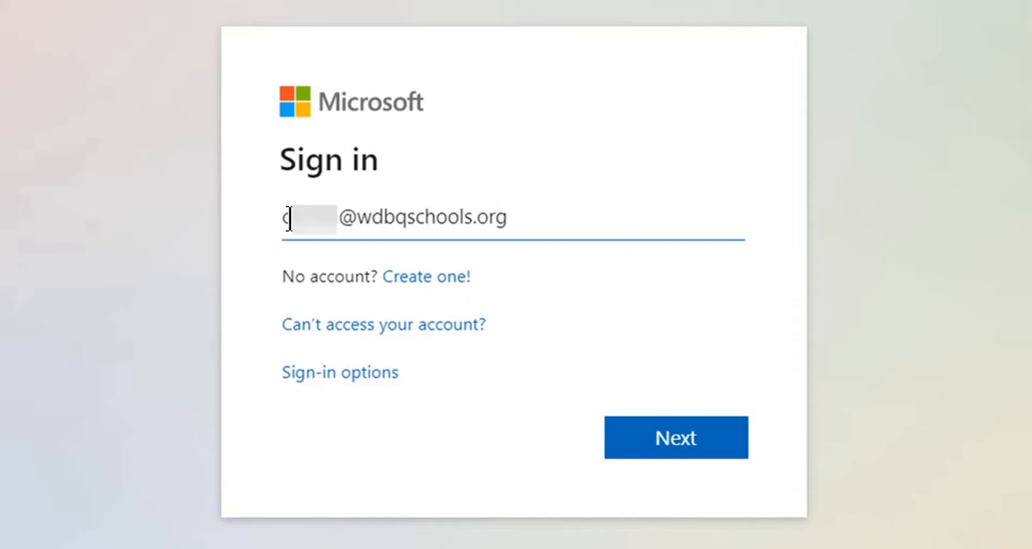
pyautogui.click(675, 438)
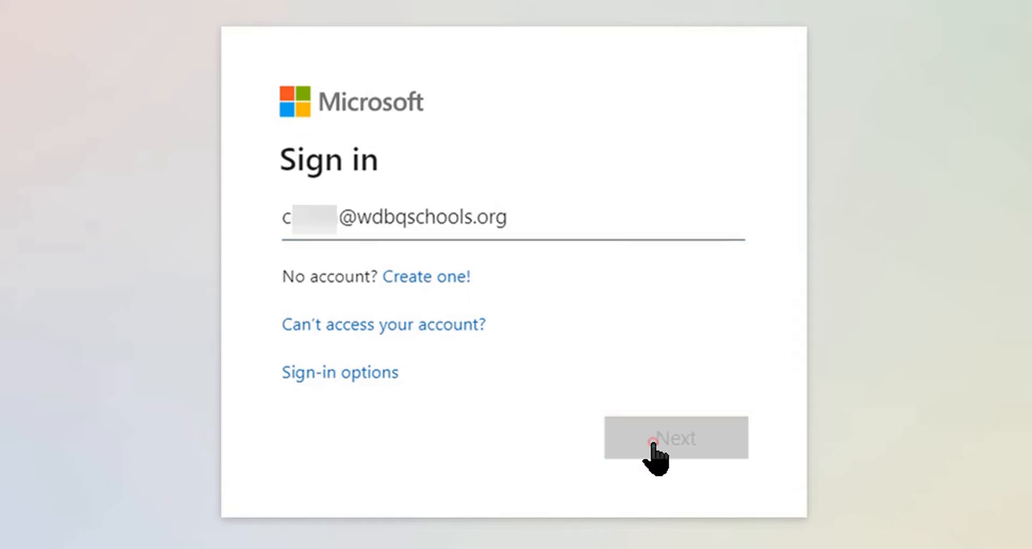
pyautogui.click(674, 438)
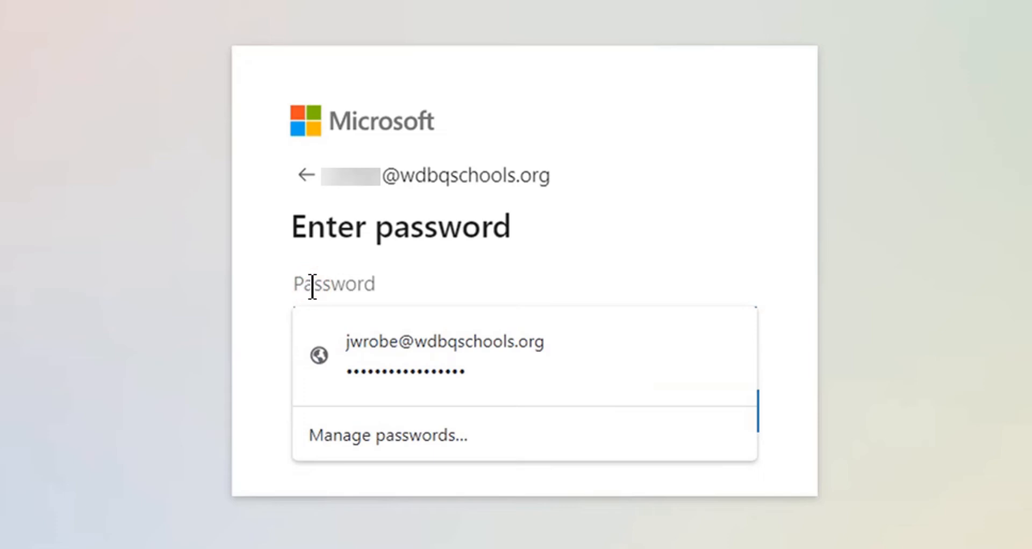
# Step: Enter the account password and sign in
pyautogui.write('••')
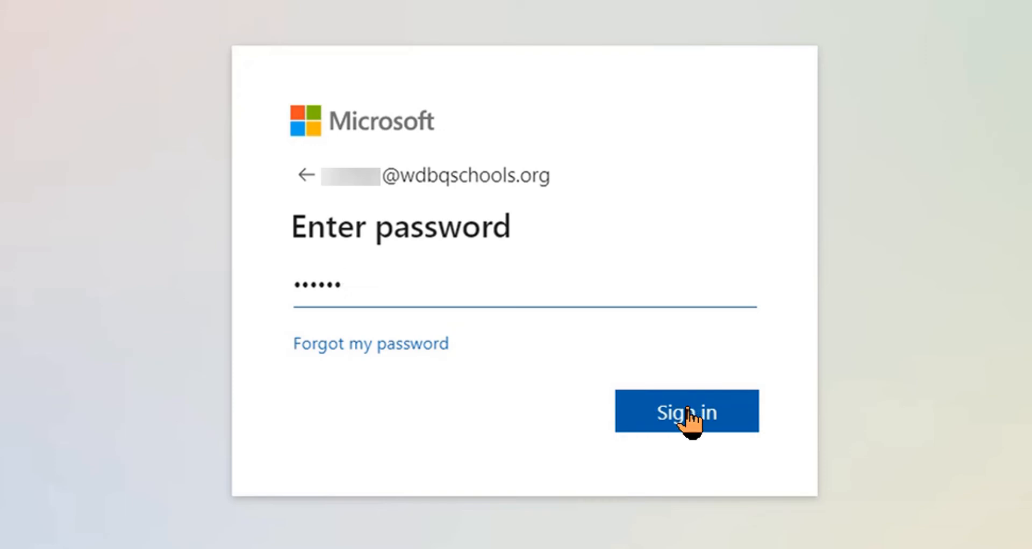
pyautogui.click(686, 411)
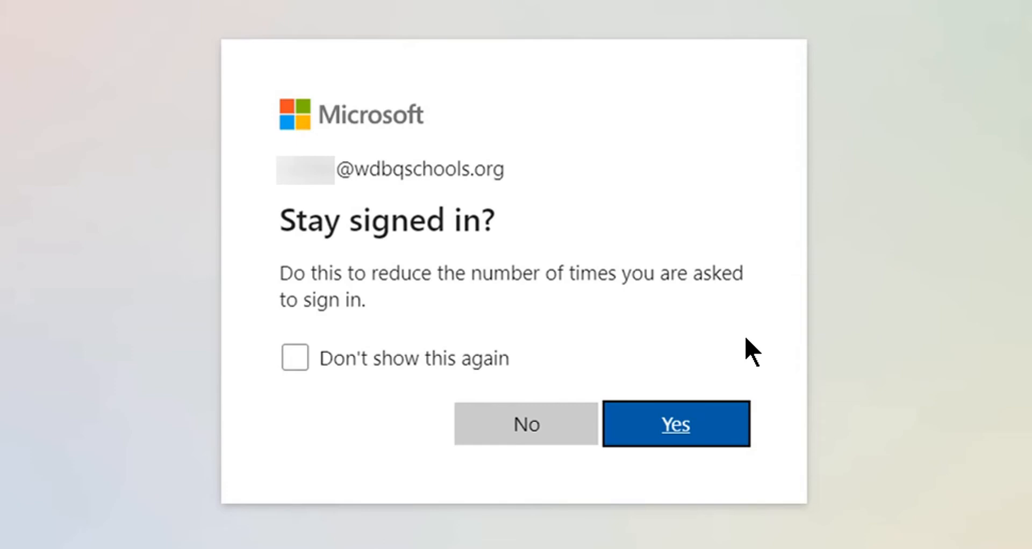
pyautogui.moveTo(740, 335)
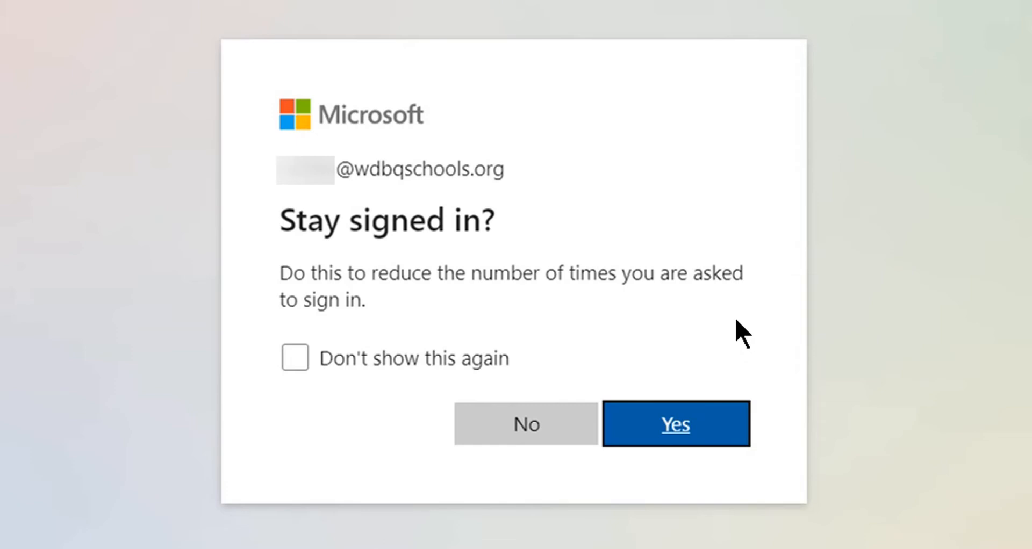
pyautogui.moveTo(701, 435)
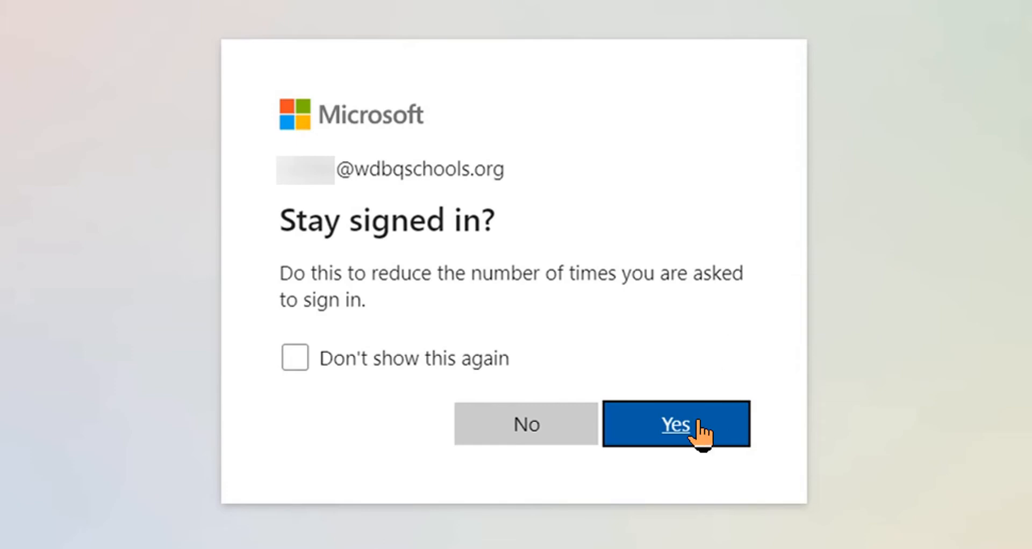
# Step: Answer Yes to staying signed in
pyautogui.click(675, 424)
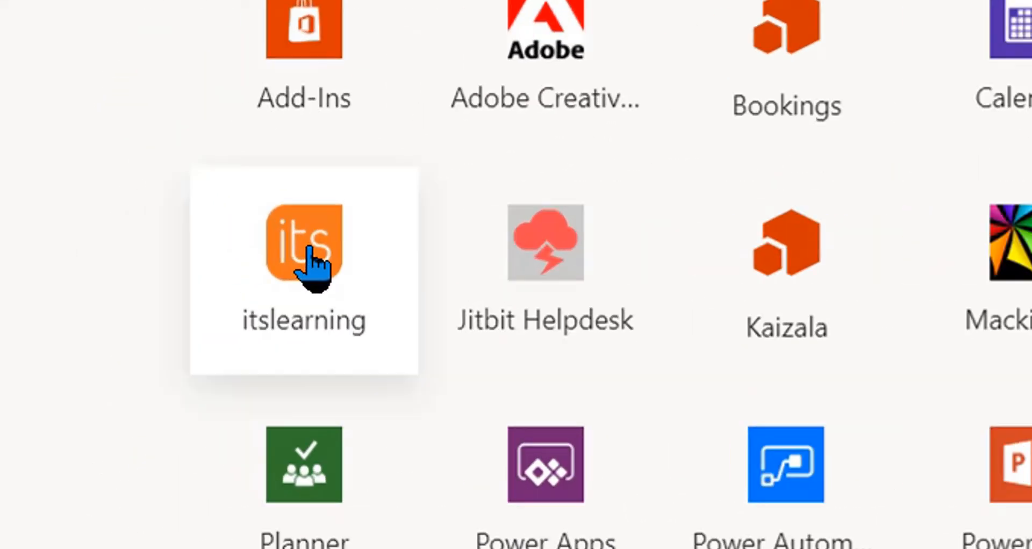
# Step: Launch the itslearning app from the Microsoft 365 apps list
pyautogui.click(303, 246)
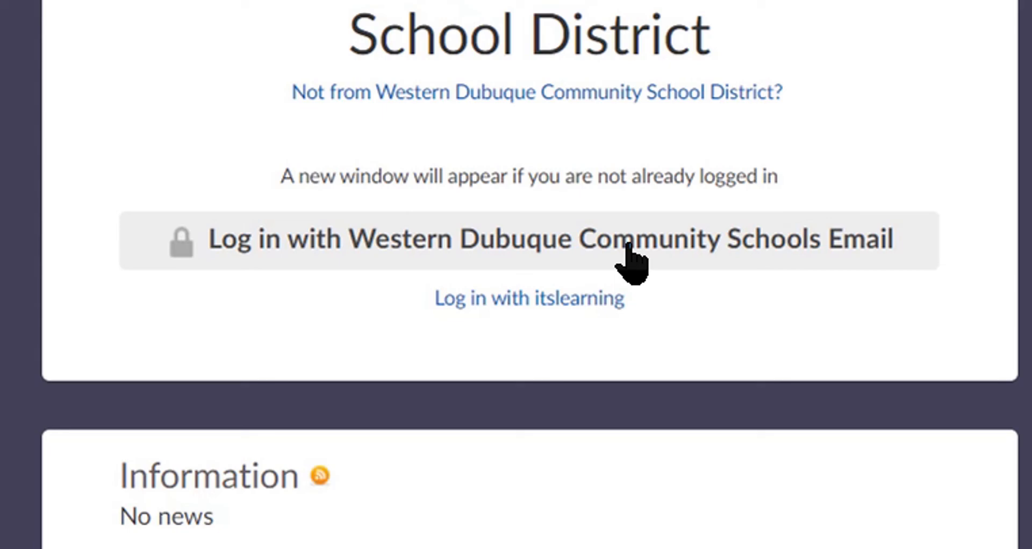
# Step: Log in to itslearning with the Western Dubuque Community Schools email account
pyautogui.click(529, 238)
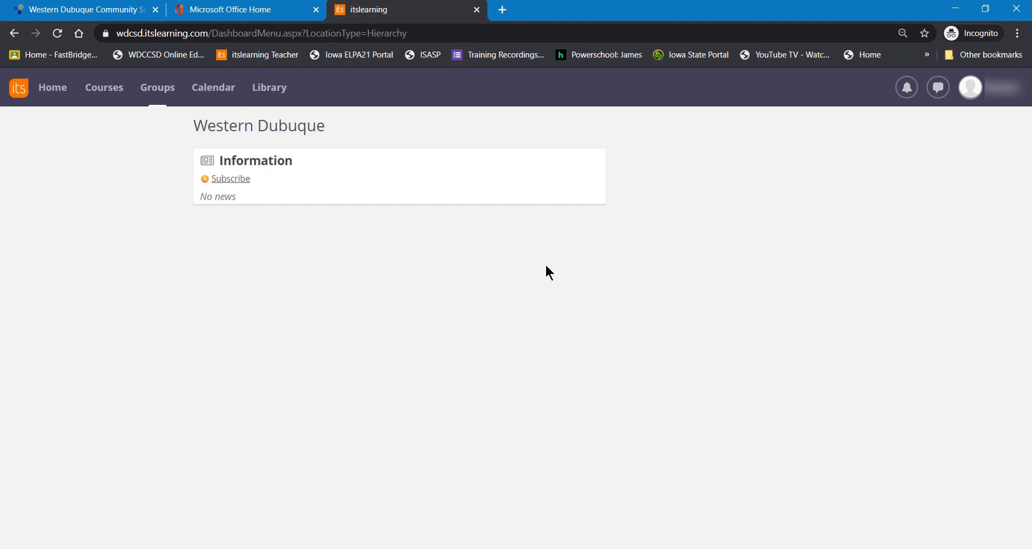
pyautogui.moveTo(515, 269)
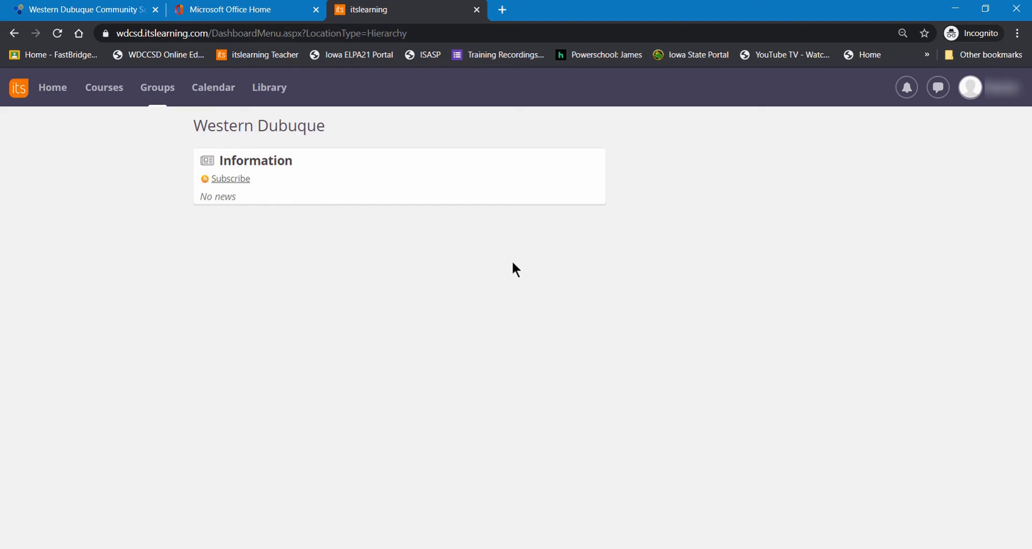